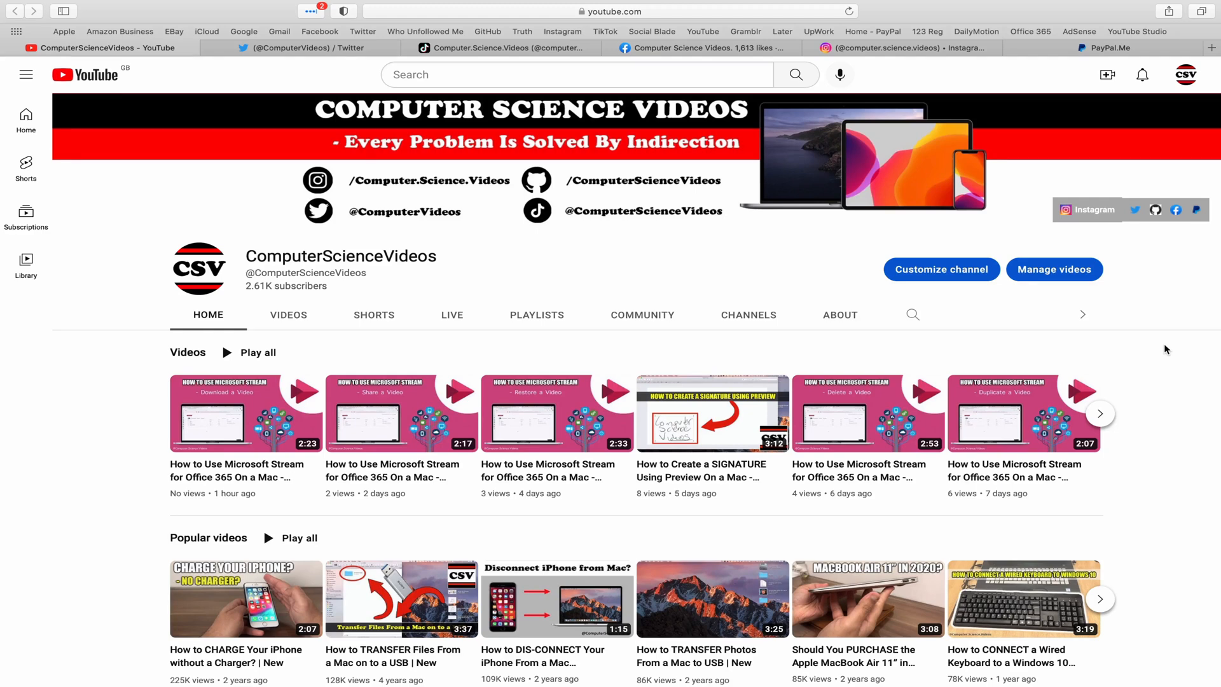
# Review the channel's Twitter, TikTok, Facebook and Instagram profiles, then return to the desktop.
pyautogui.click(296, 47)
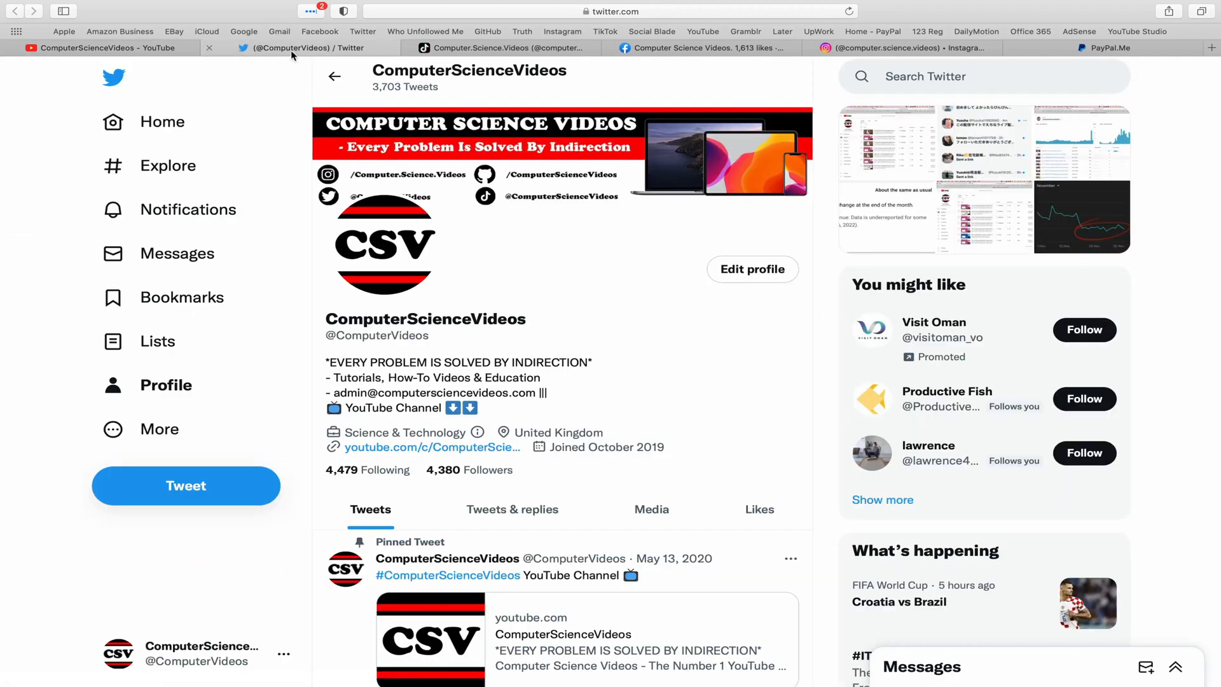
pyautogui.moveTo(752, 268)
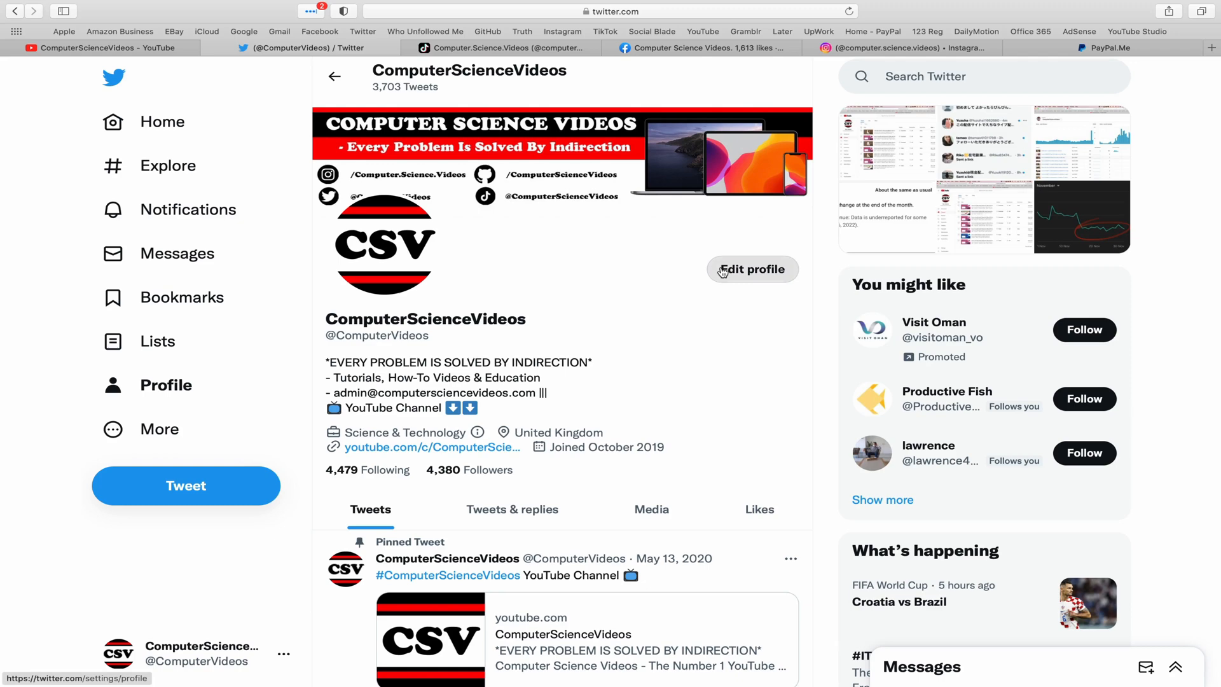
pyautogui.moveTo(534, 58)
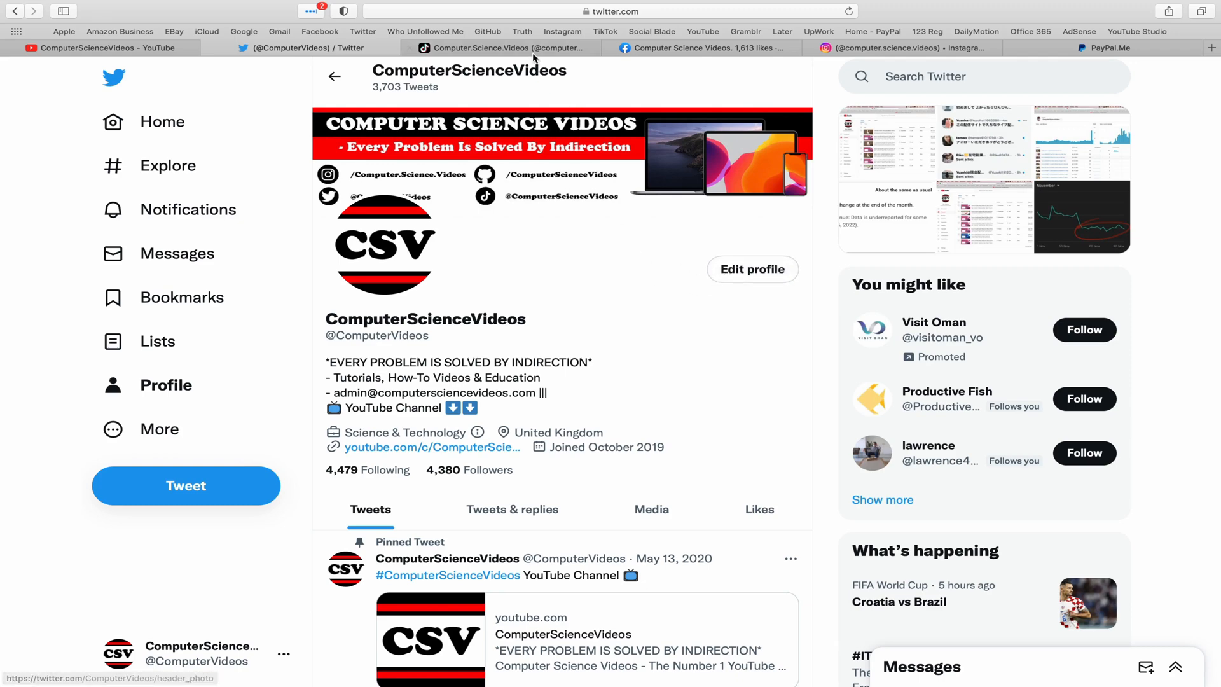
pyautogui.click(507, 47)
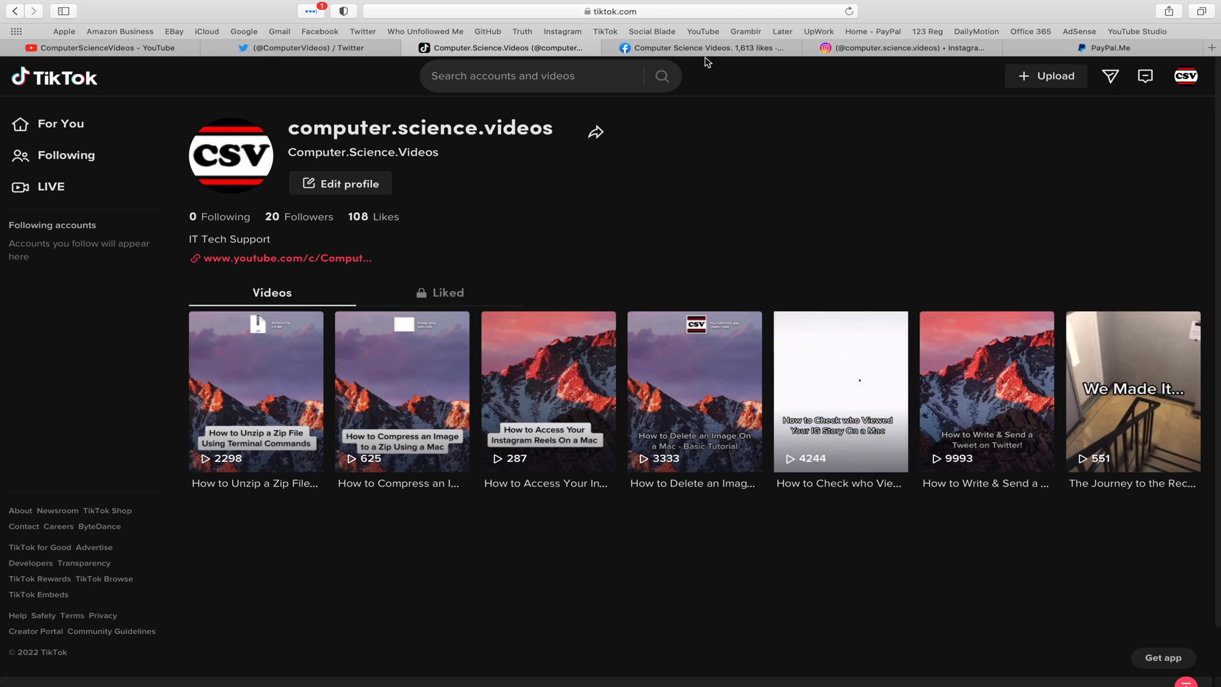
pyautogui.click(698, 47)
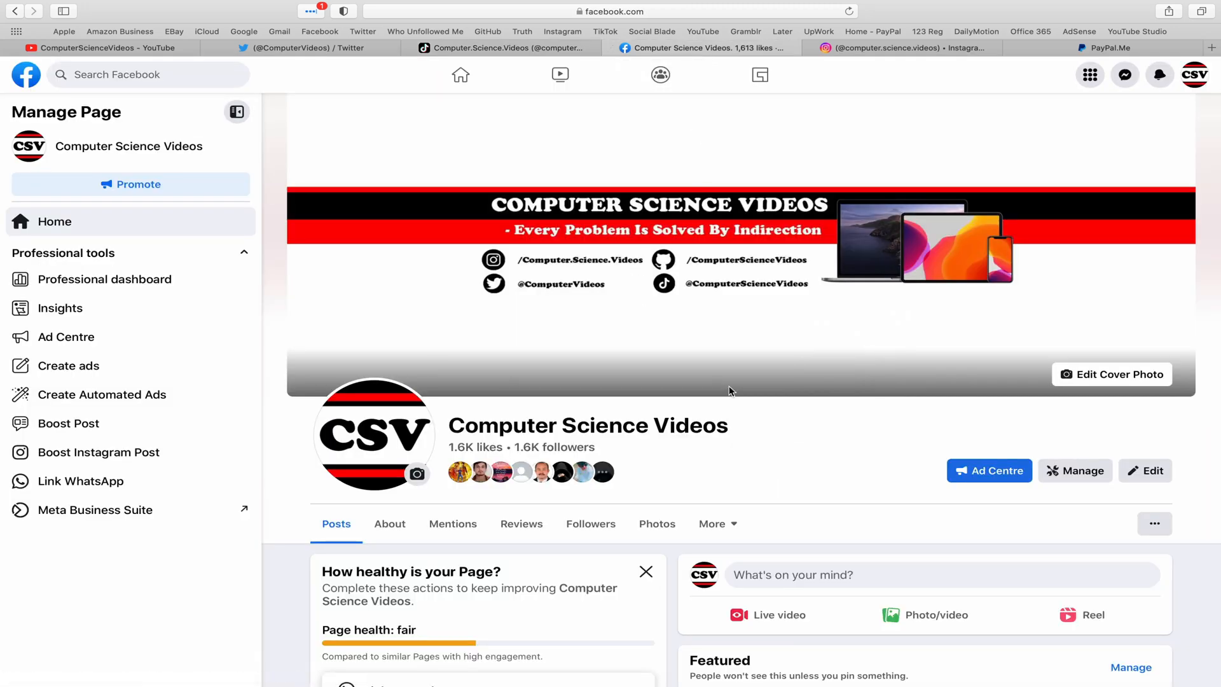
pyautogui.click(895, 47)
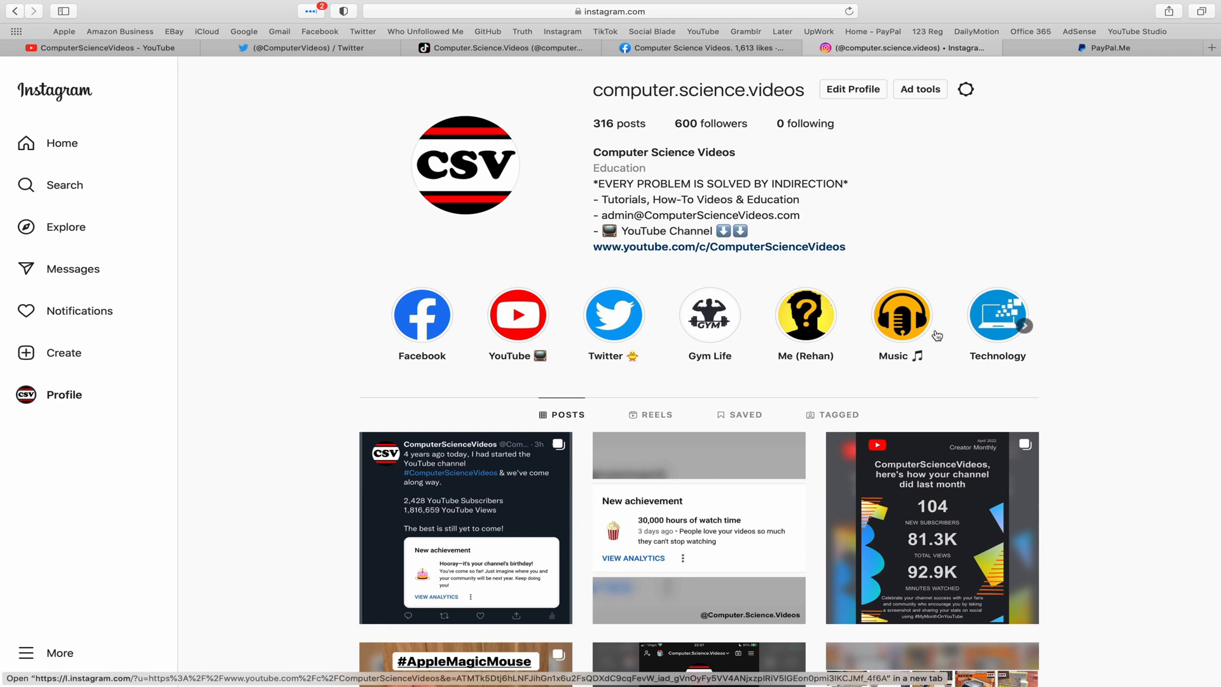
pyautogui.moveTo(1204, 41)
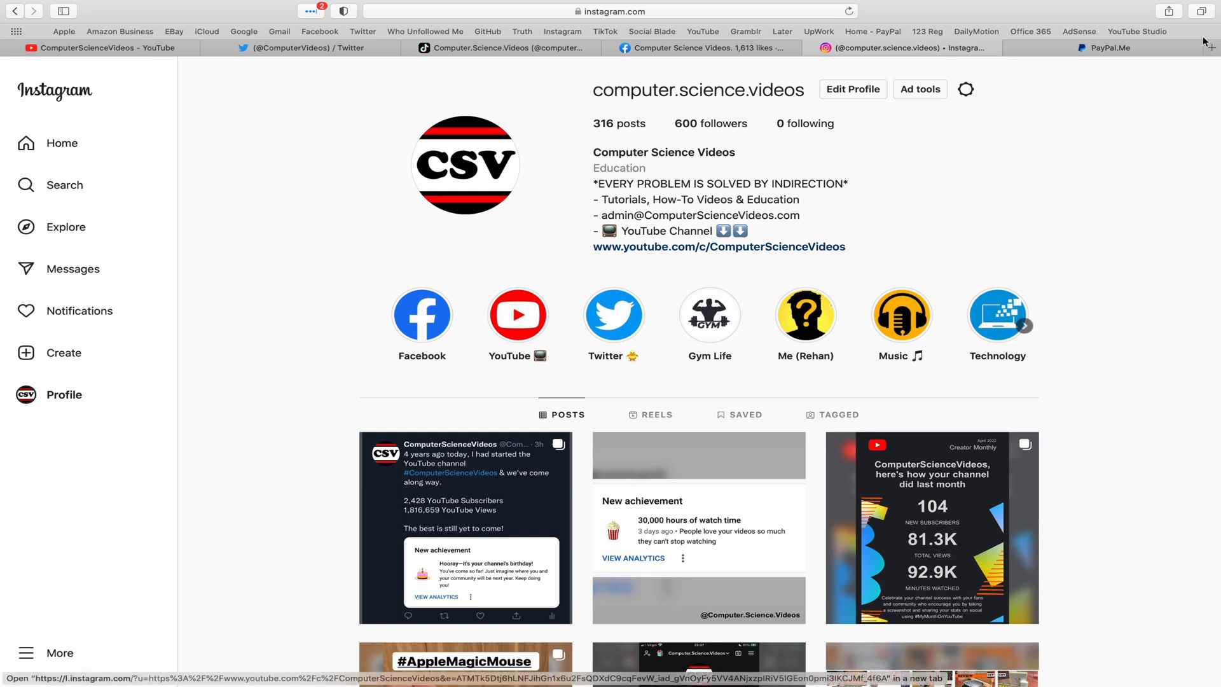
pyautogui.click(1105, 47)
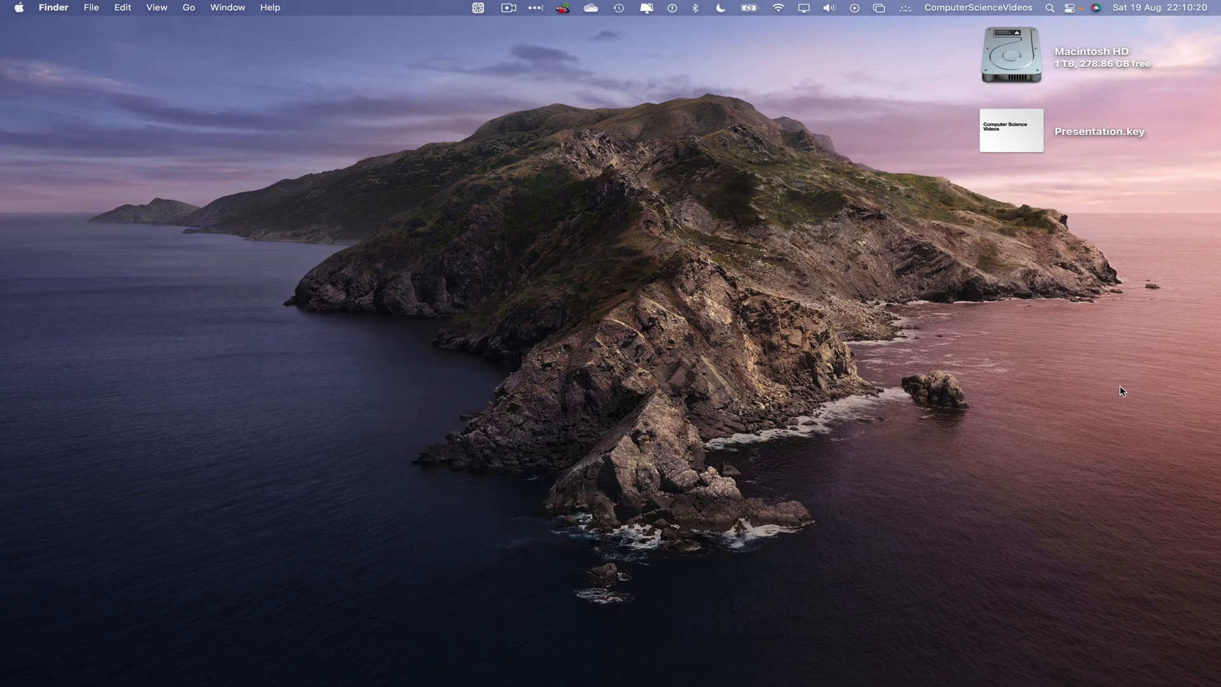
pyautogui.moveTo(491, 678)
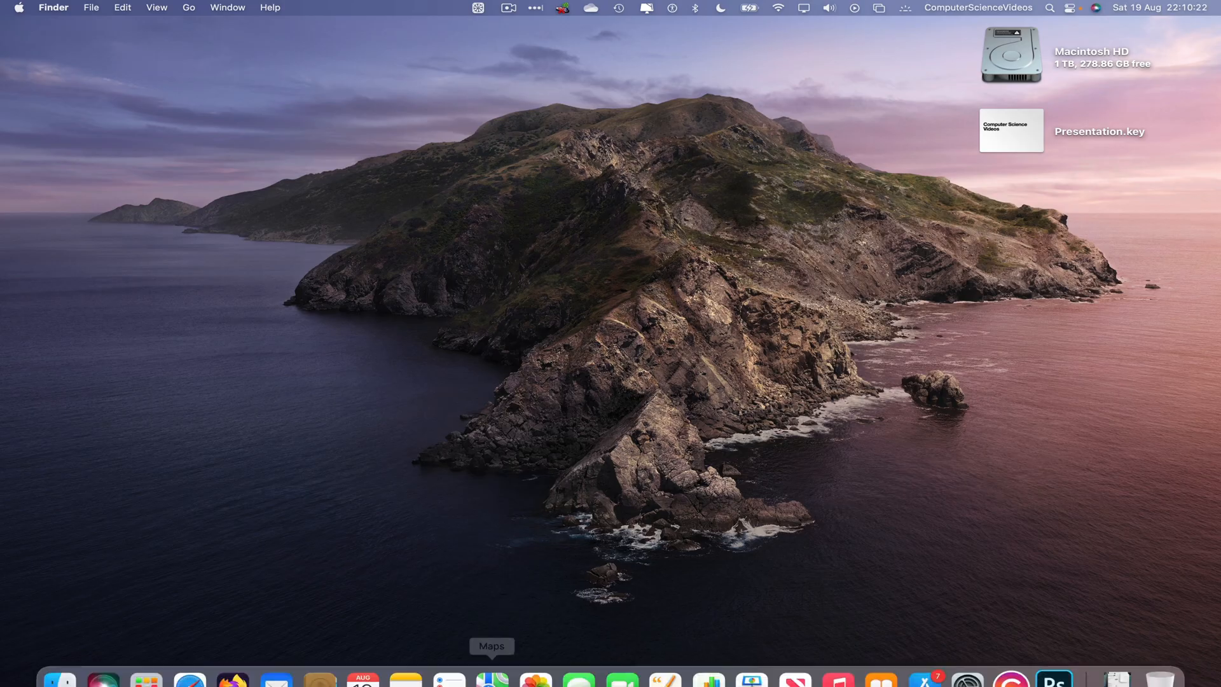
# Launch Keynote from Launchpad and select Presentation.key on the Desktop via File > Open.
pyautogui.click(145, 660)
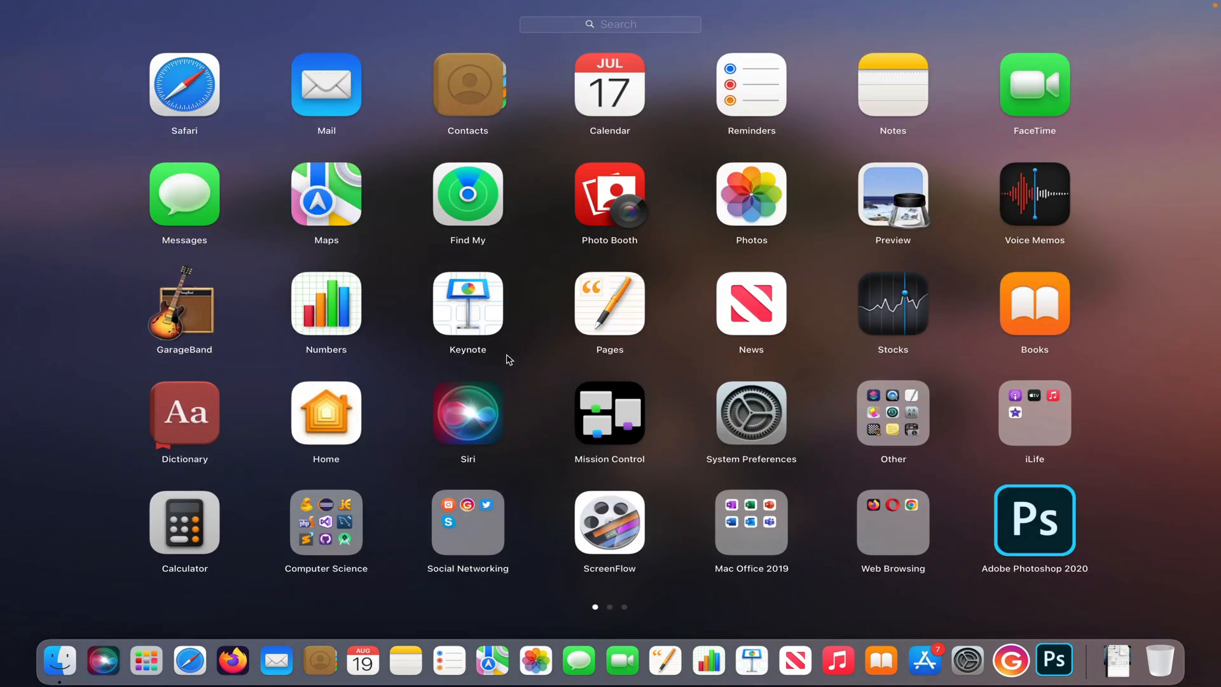
pyautogui.moveTo(529, 374)
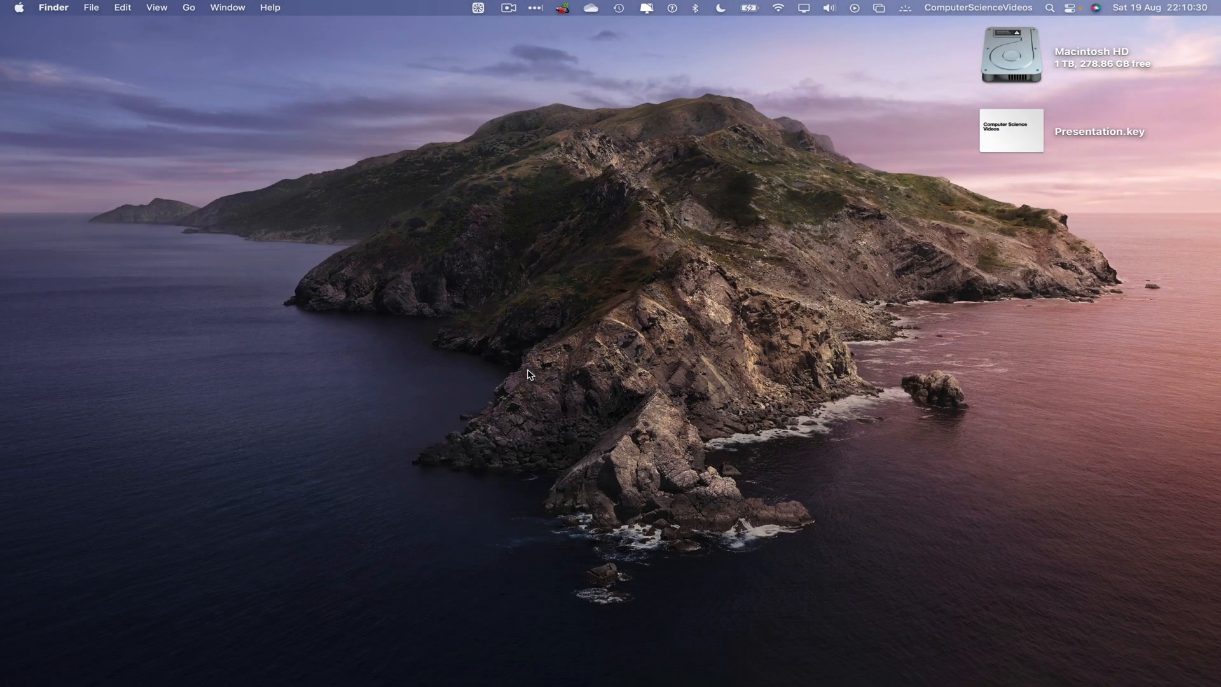
pyautogui.doubleClick(1011, 130)
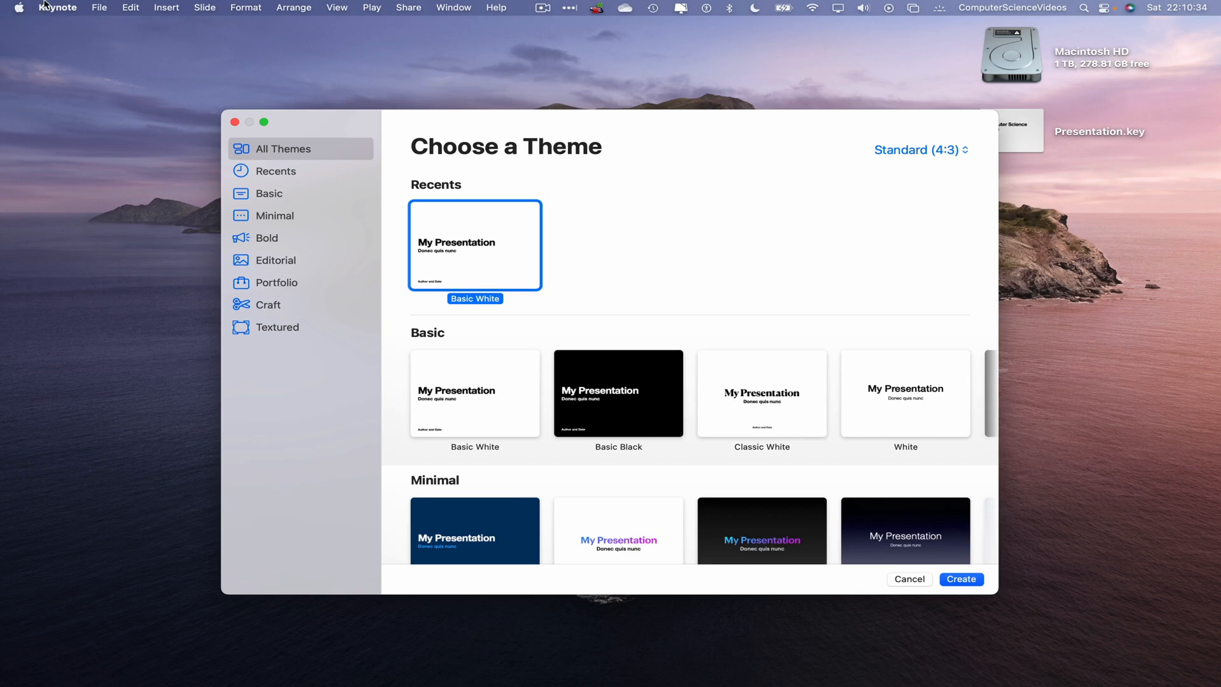
pyautogui.click(99, 8)
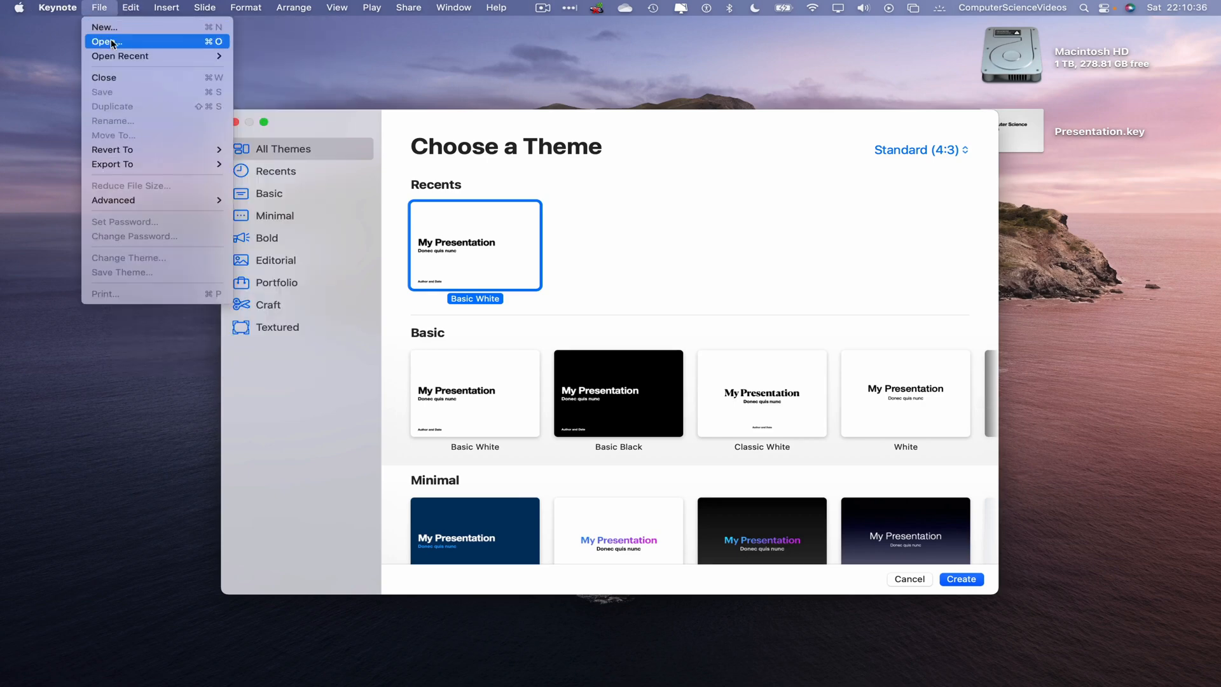
pyautogui.click(107, 40)
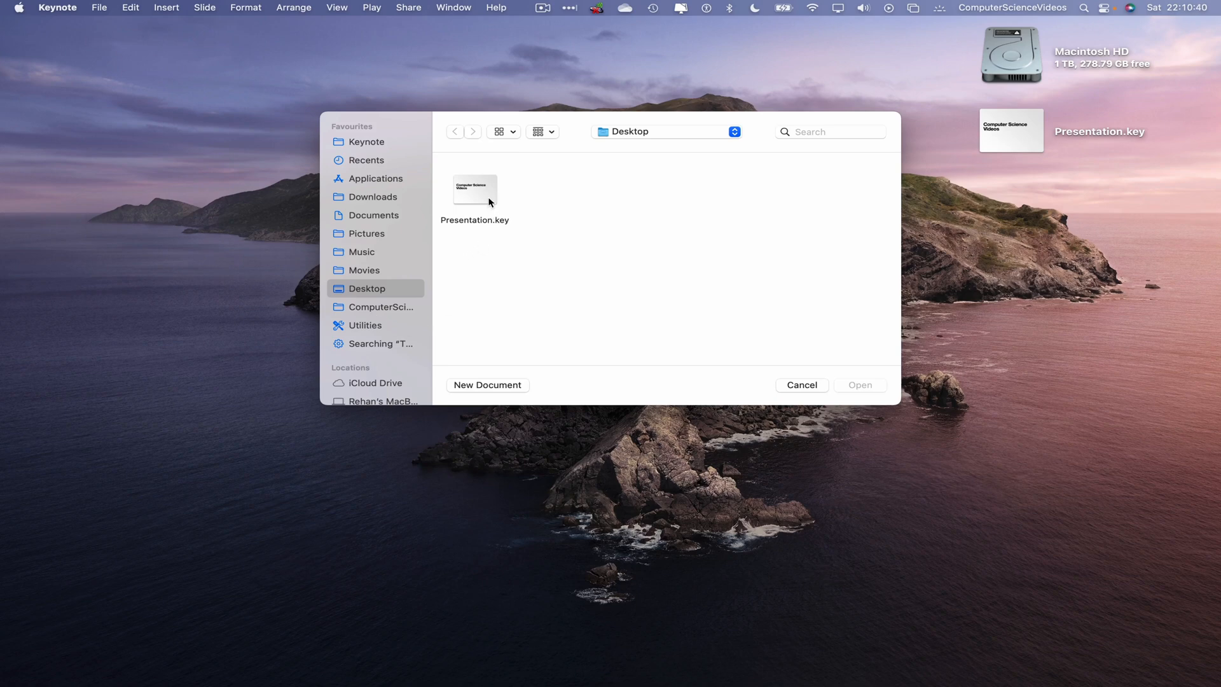
pyautogui.click(799, 384)
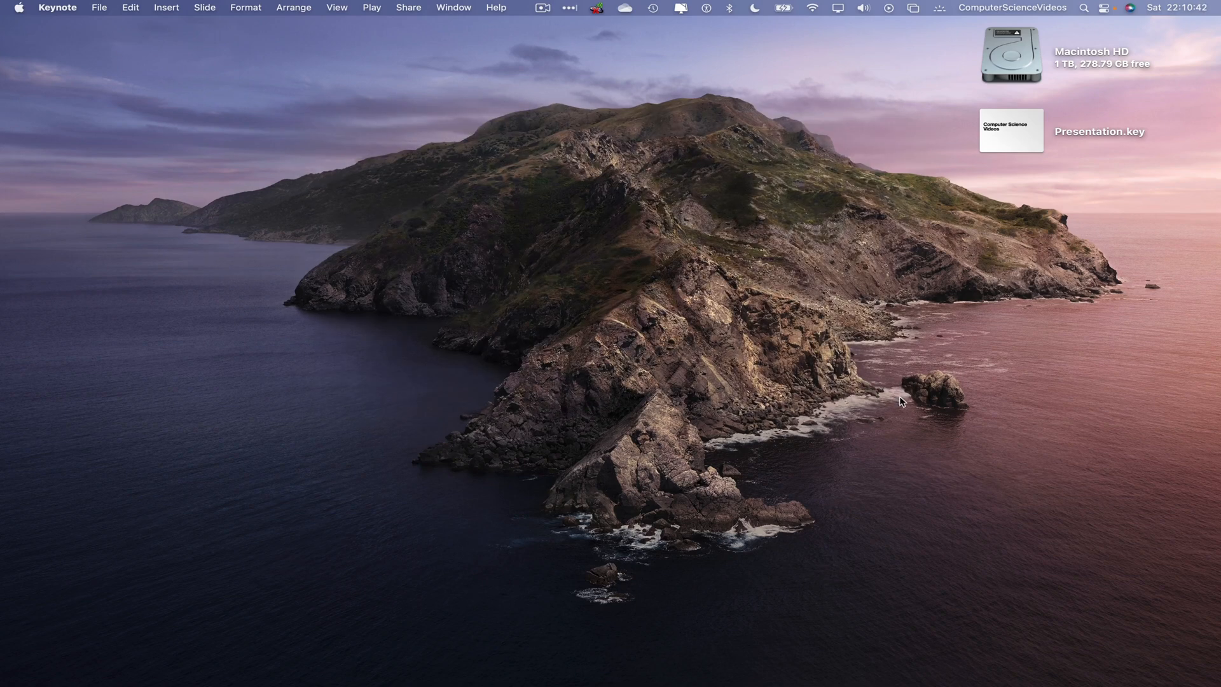
# Open Presentation.key and make a duplicate of it.
pyautogui.doubleClick(1011, 130)
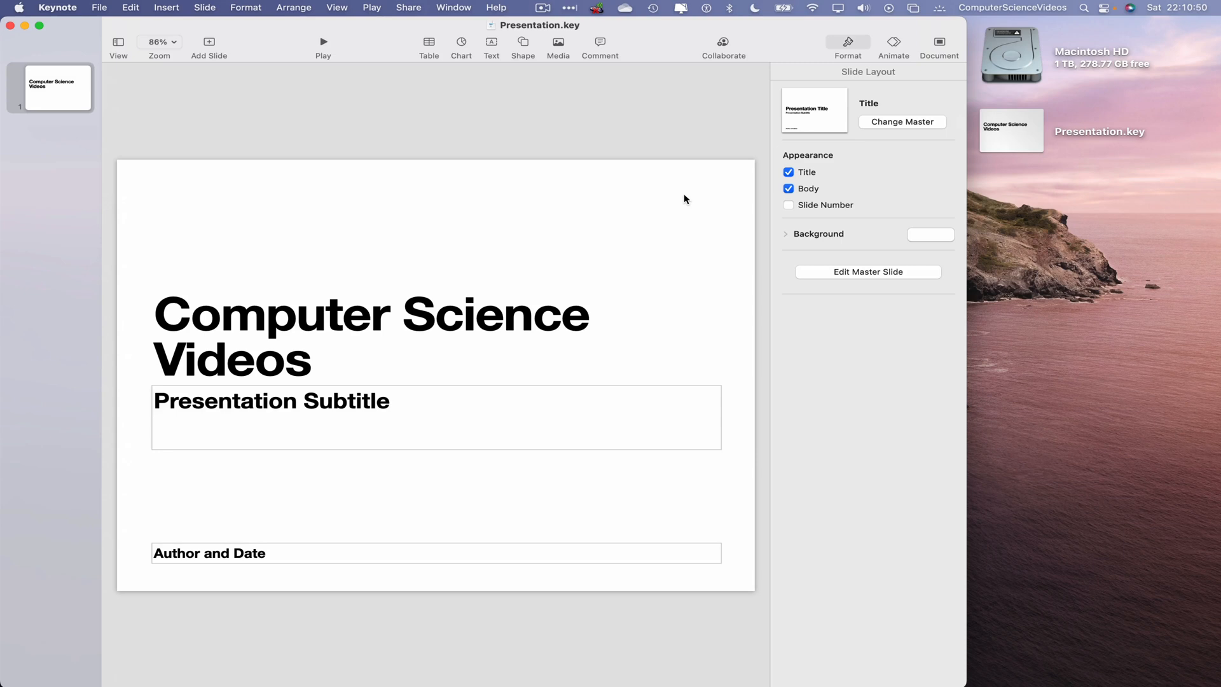
pyautogui.click(99, 7)
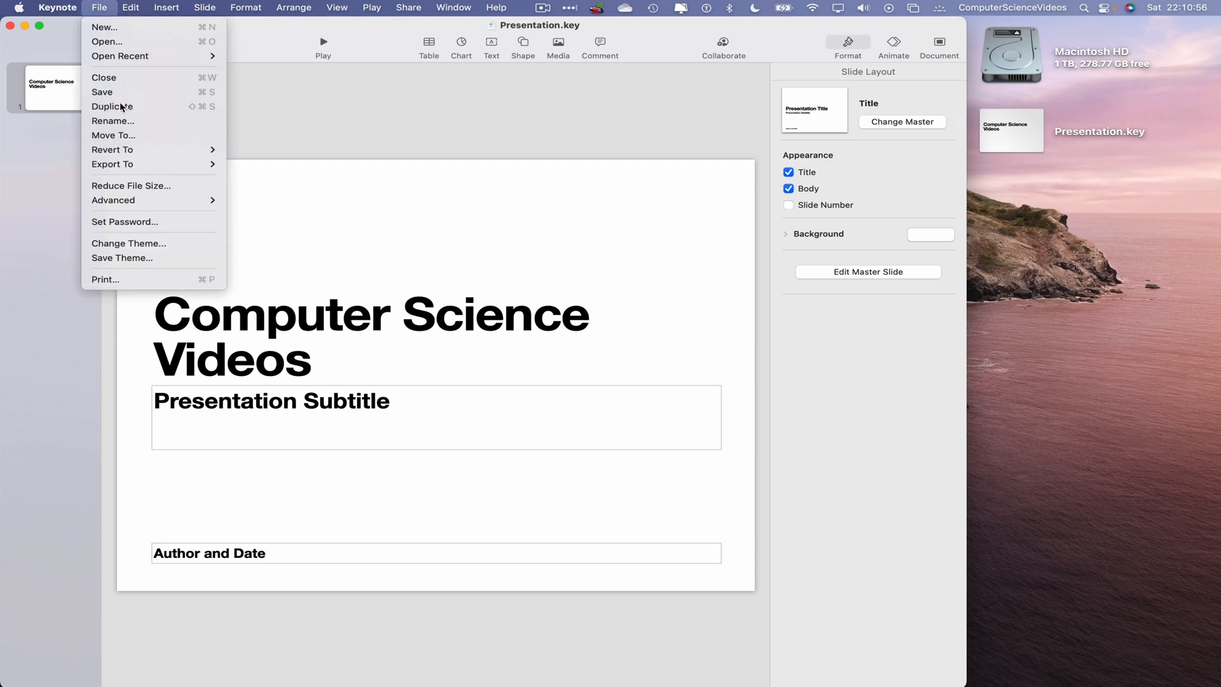
pyautogui.click(111, 106)
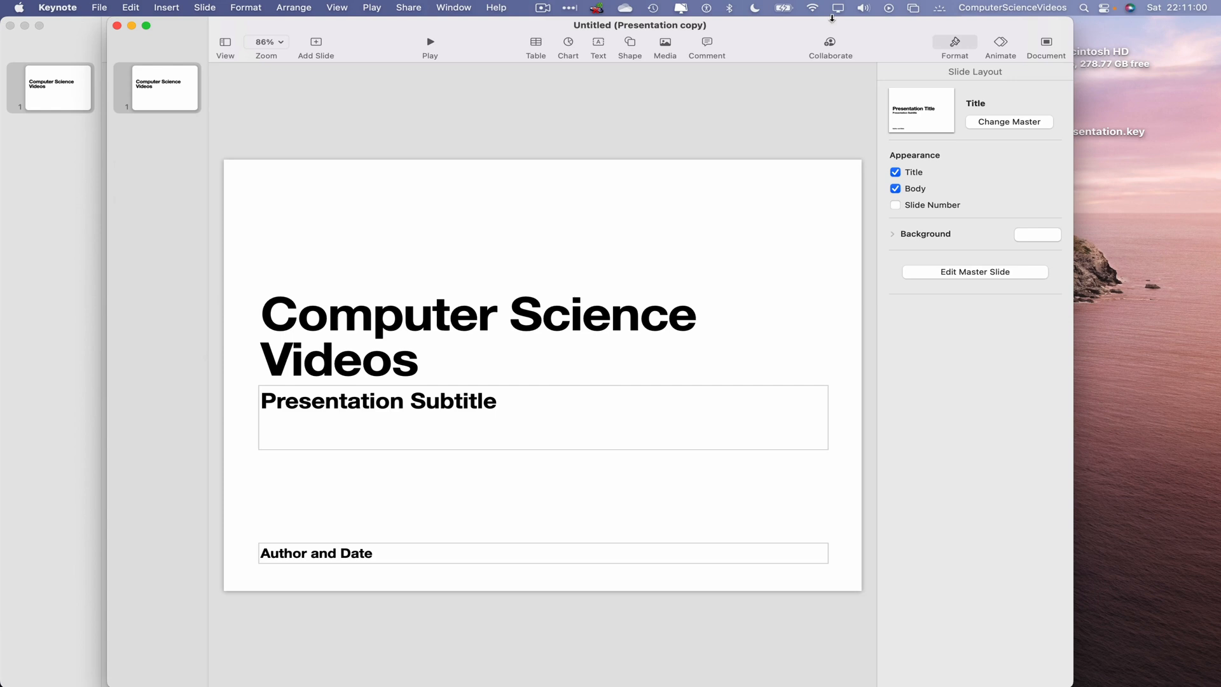
# Save the duplicate to the desktop as Presentation copy.key.
pyautogui.click(99, 8)
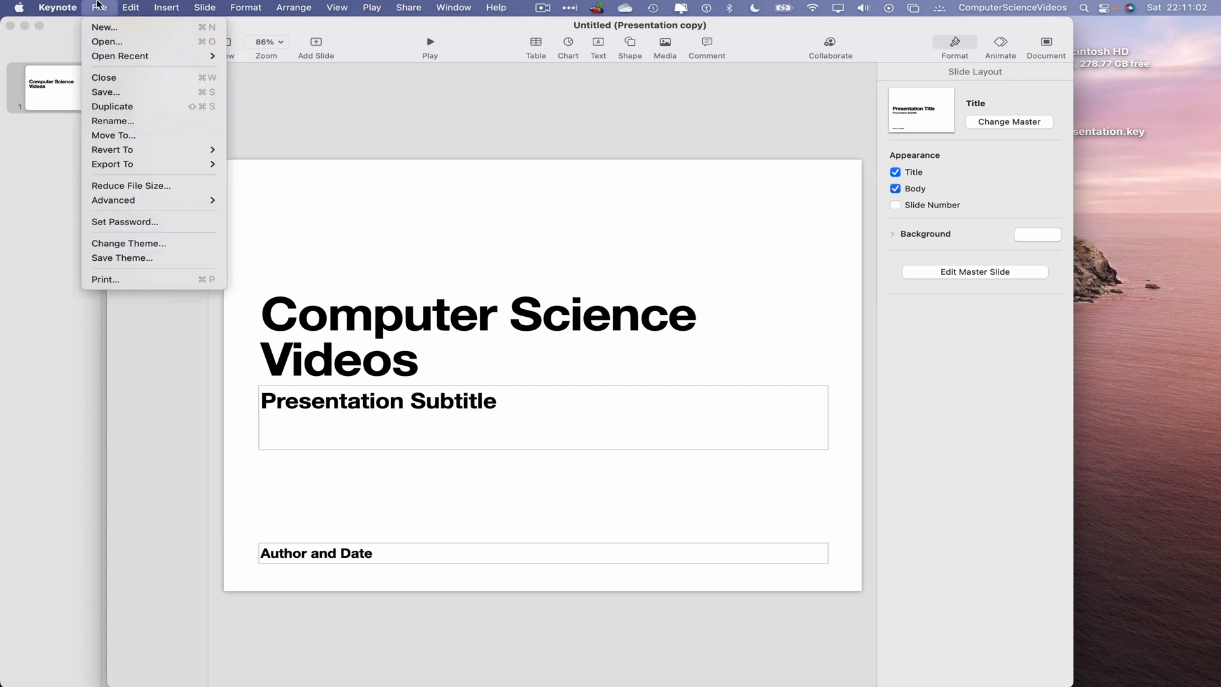
pyautogui.click(112, 107)
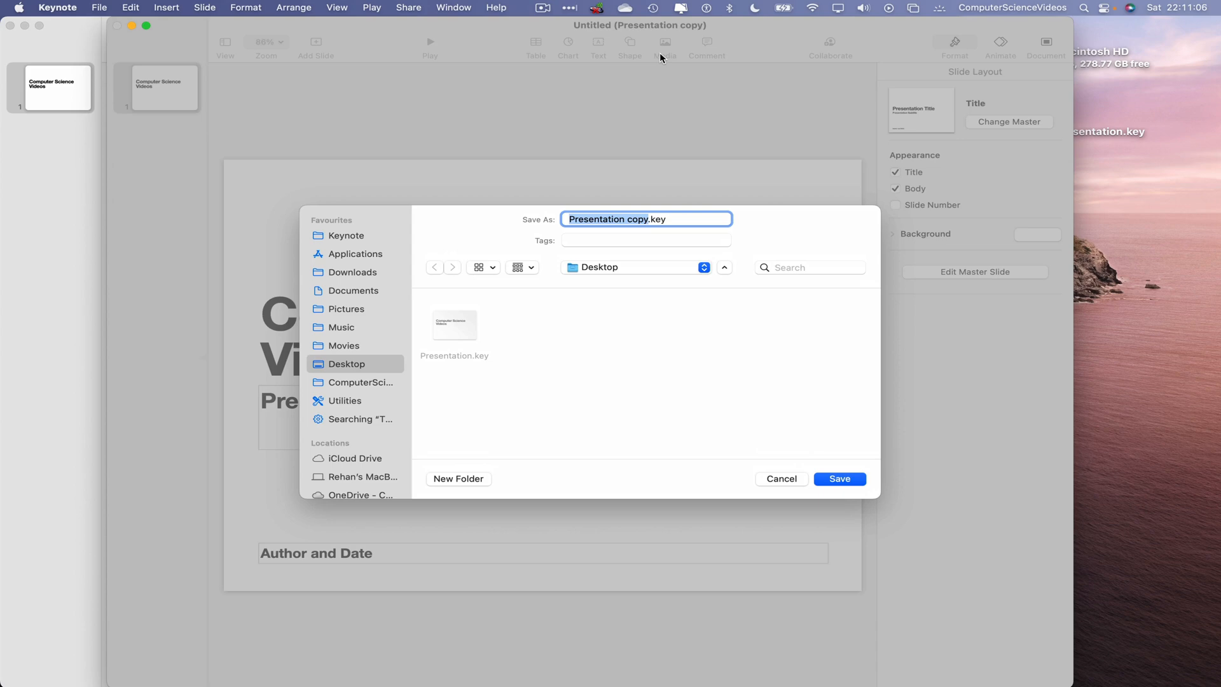
pyautogui.click(838, 478)
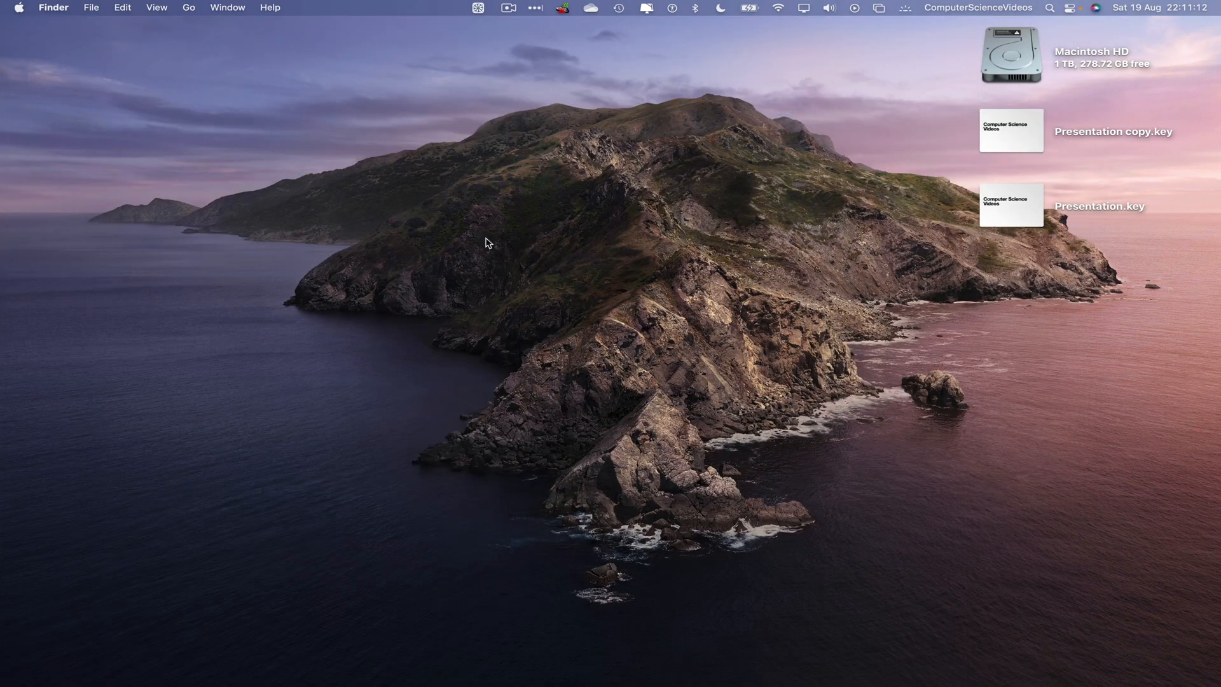
pyautogui.moveTo(529, 145)
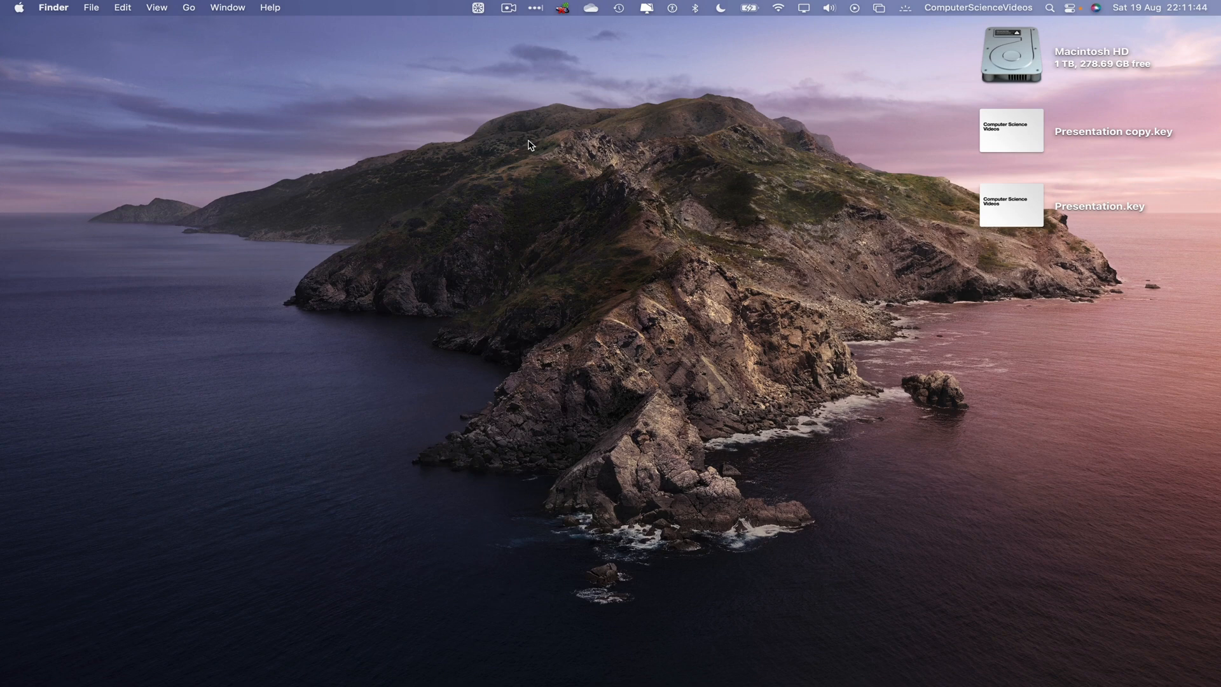
pyautogui.moveTo(839, 296)
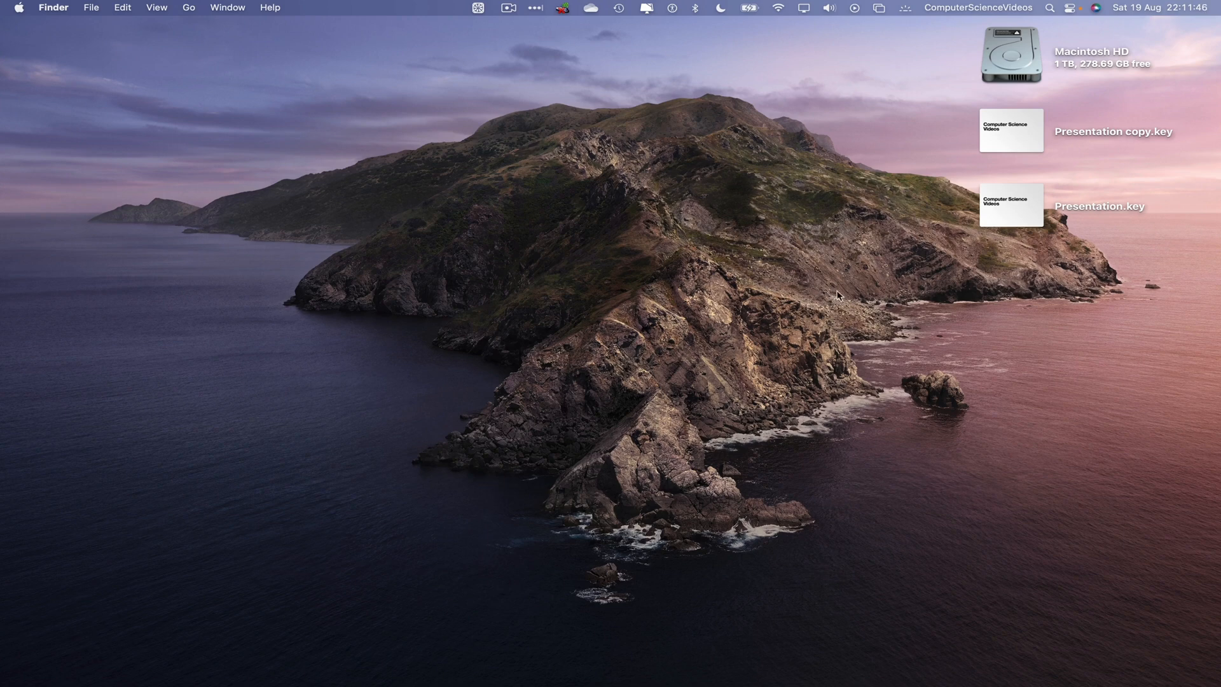
# Select Presentation copy.key on the desktop and bring up its Move to Bin action.
pyautogui.click(1011, 130)
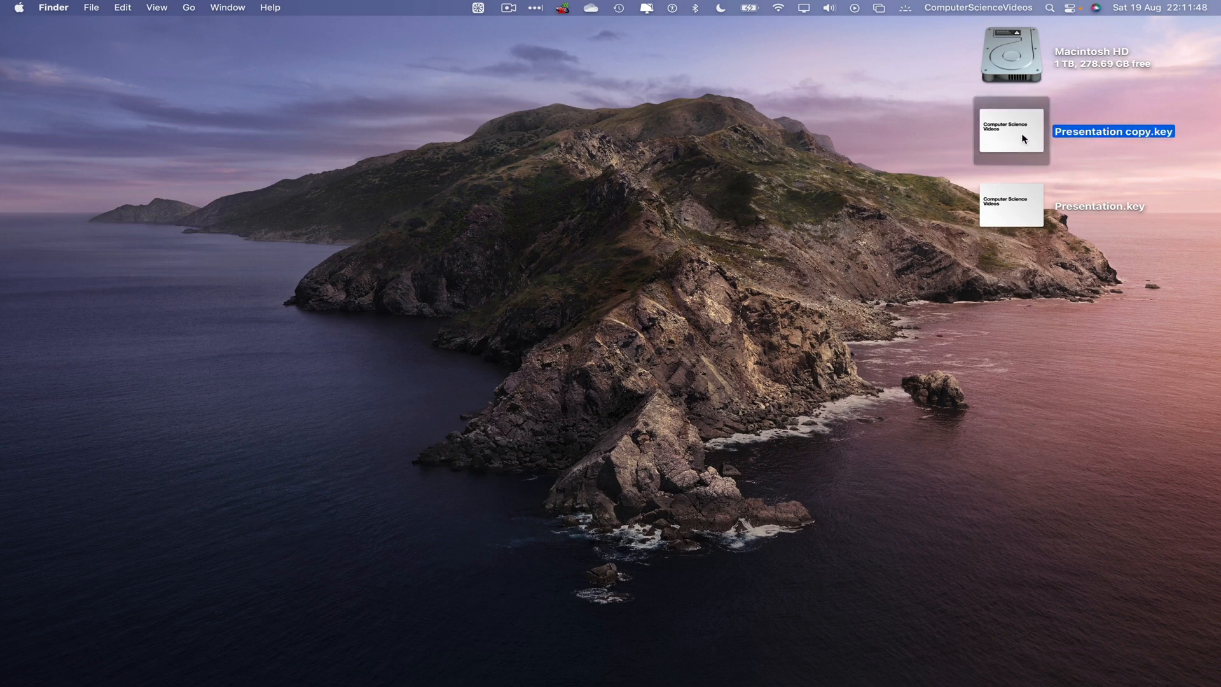
pyautogui.rightClick(1009, 131)
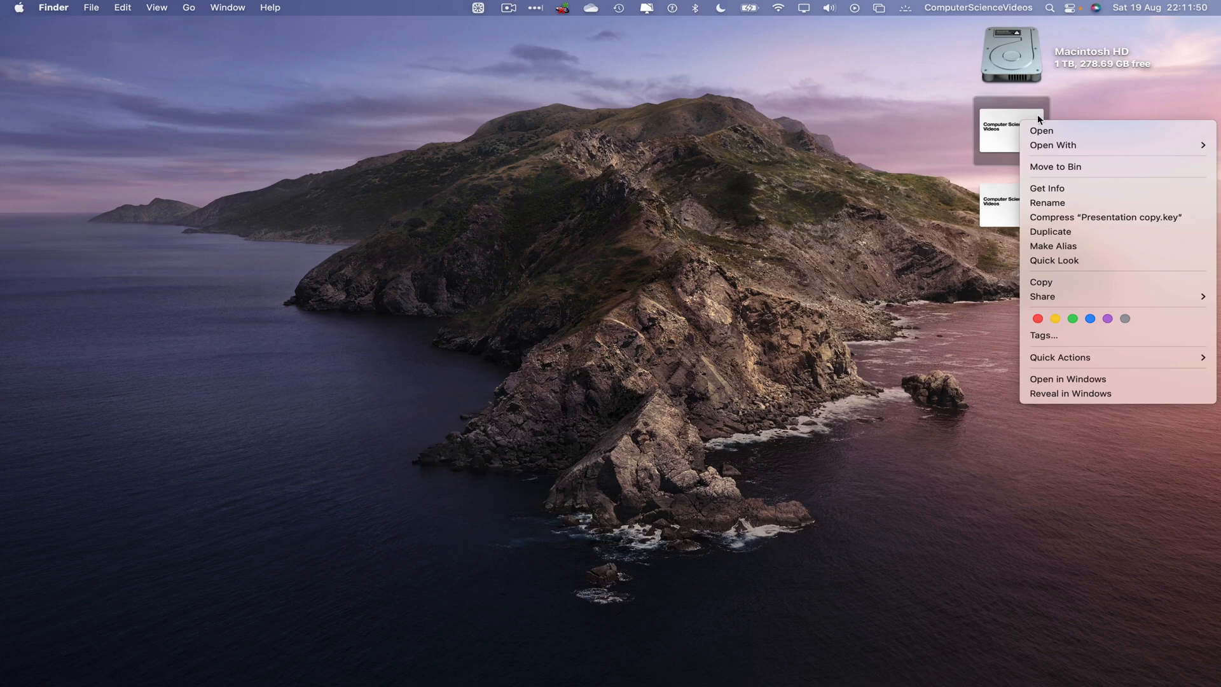
pyautogui.moveTo(1103, 172)
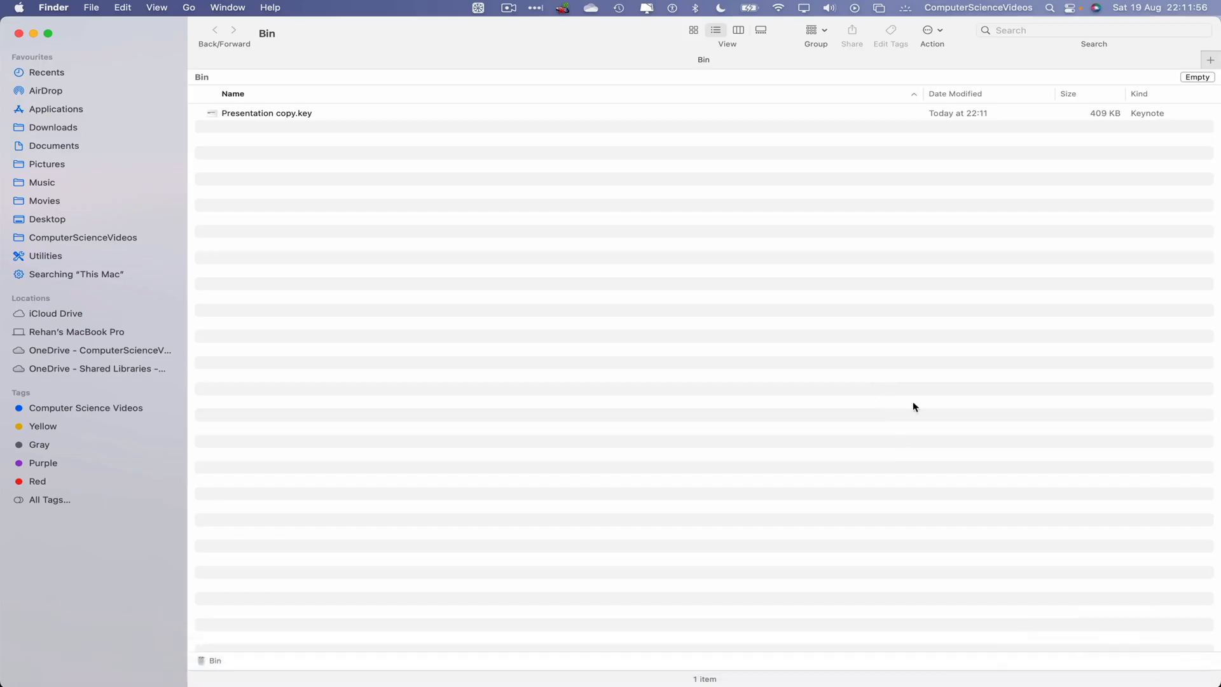
# Empty the Bin and confirm, permanently erasing Presentation copy.key.
pyautogui.click(1197, 77)
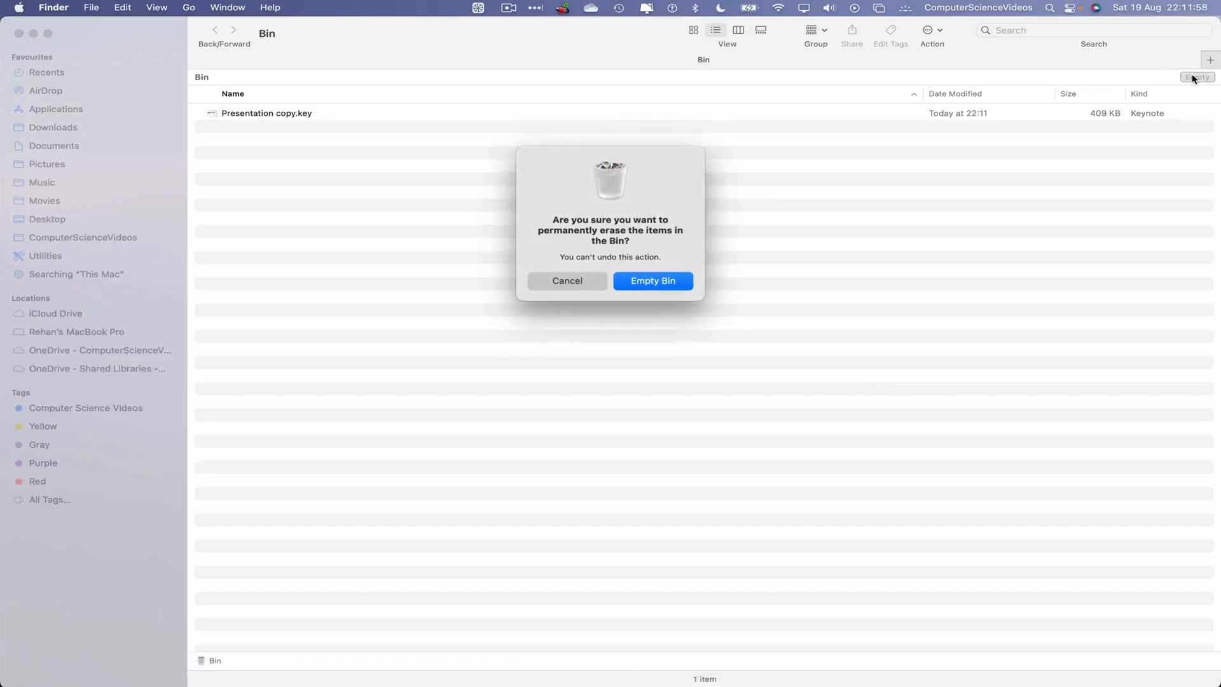
pyautogui.click(653, 279)
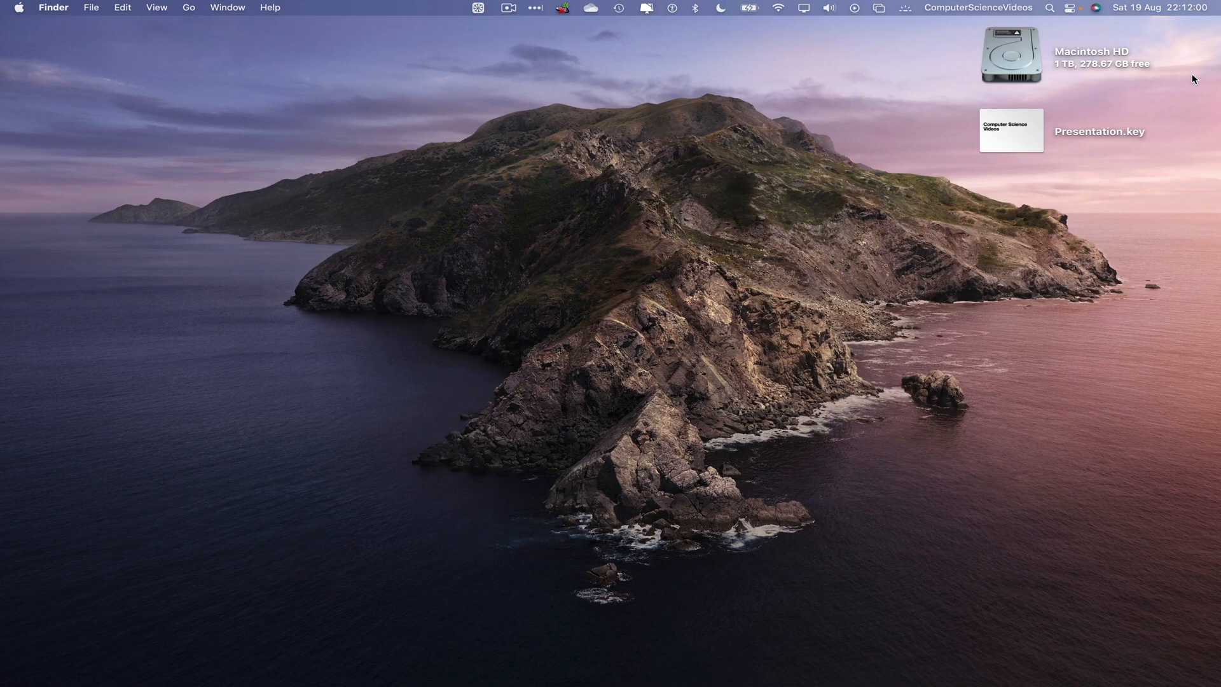
pyautogui.moveTo(269, 137)
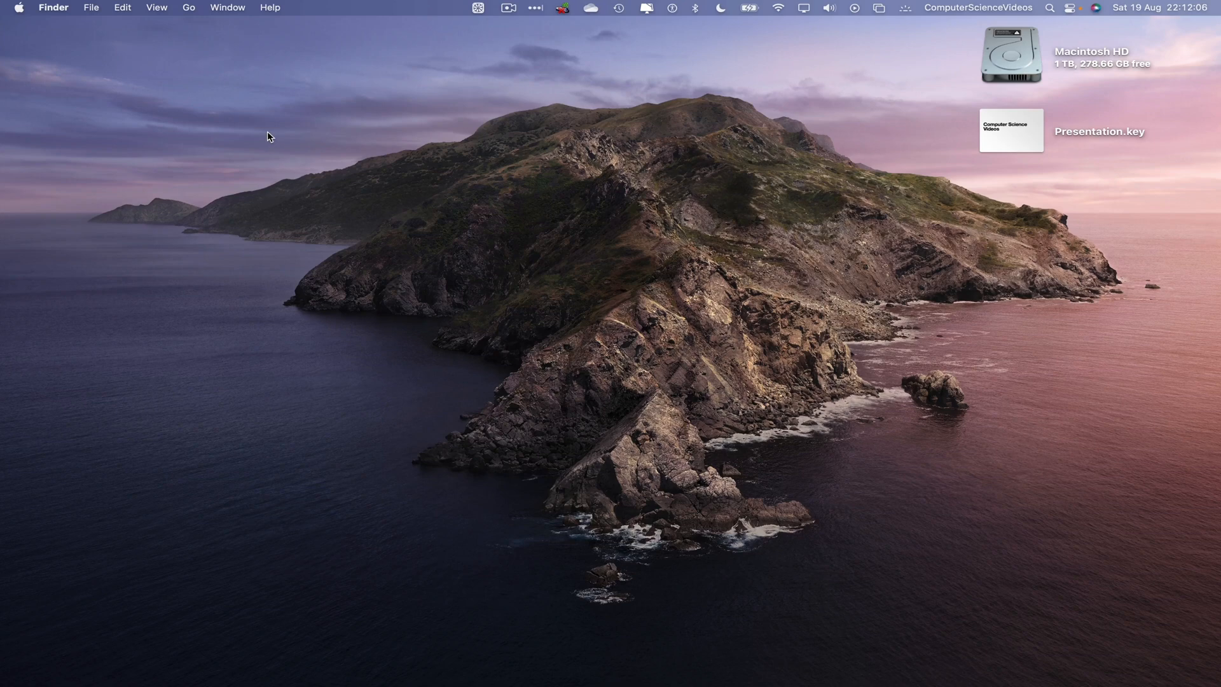